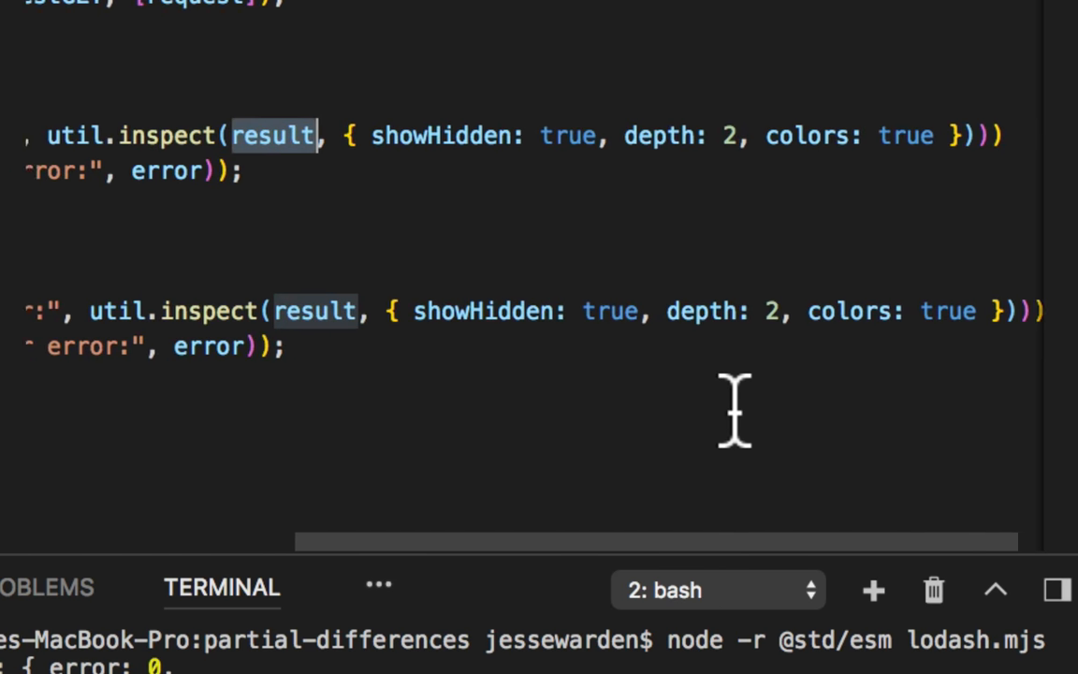
text(util)
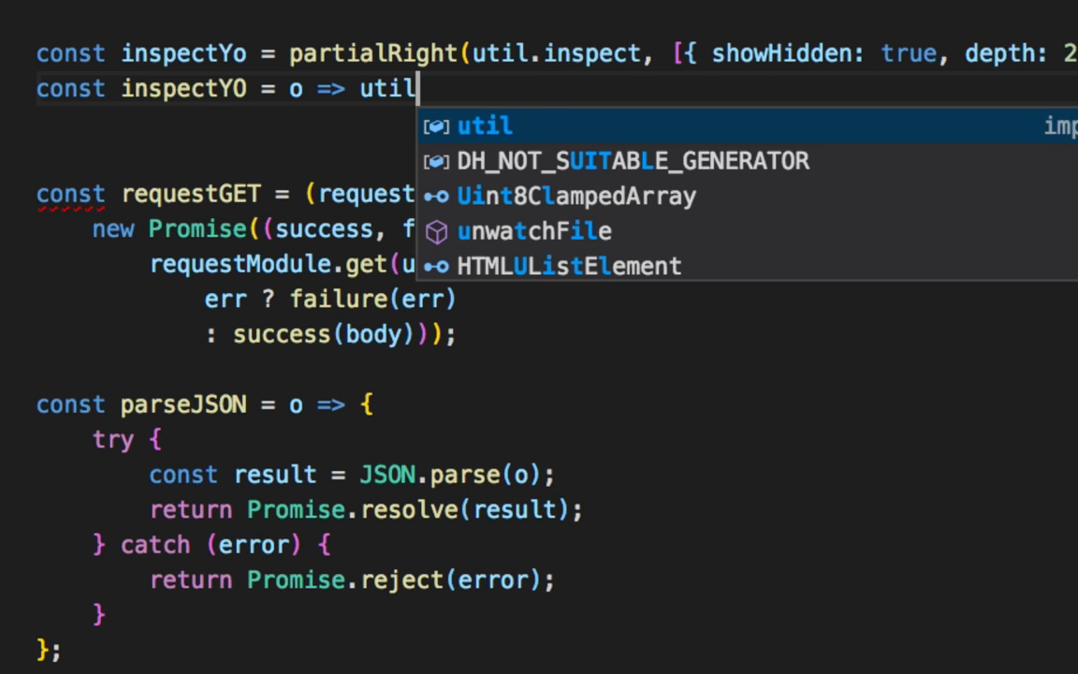